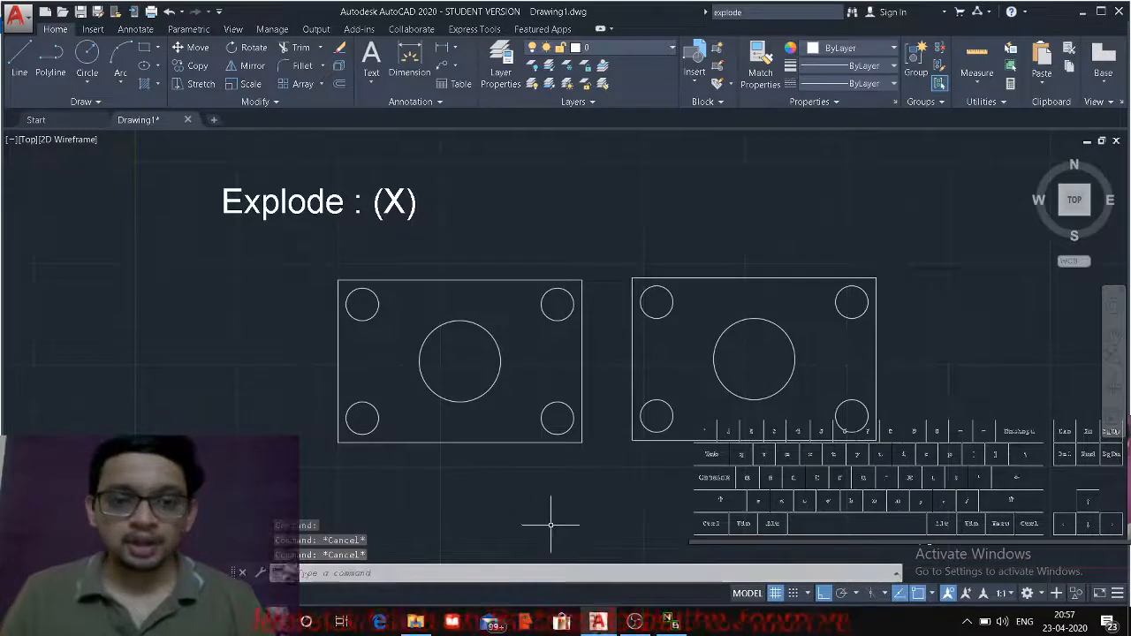
pyautogui.moveTo(554, 508)
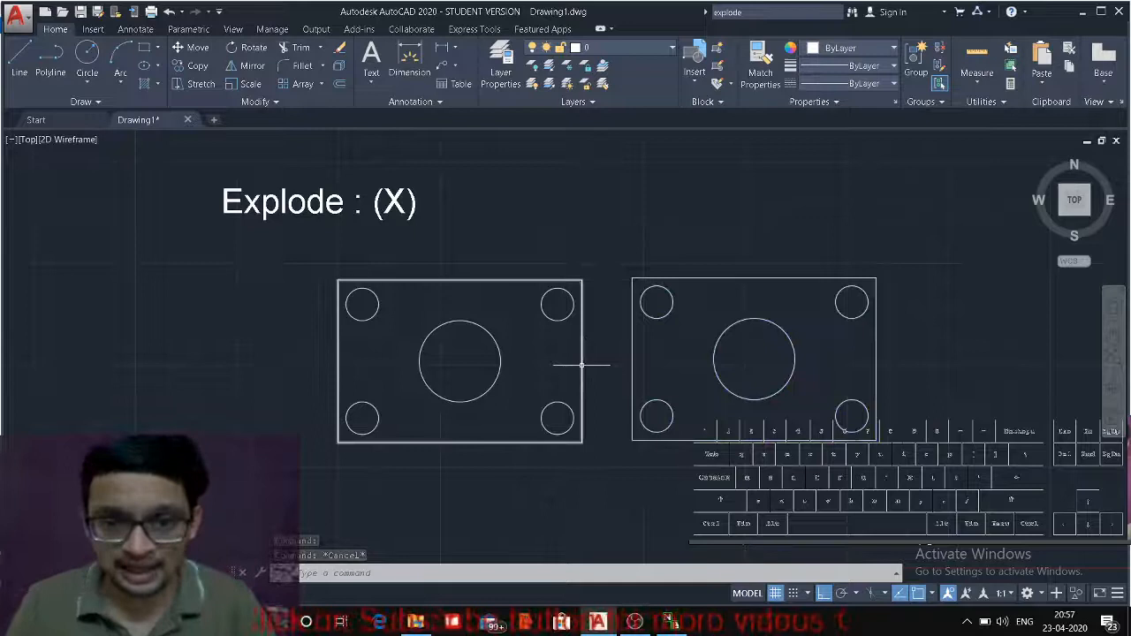
pyautogui.moveTo(580, 365)
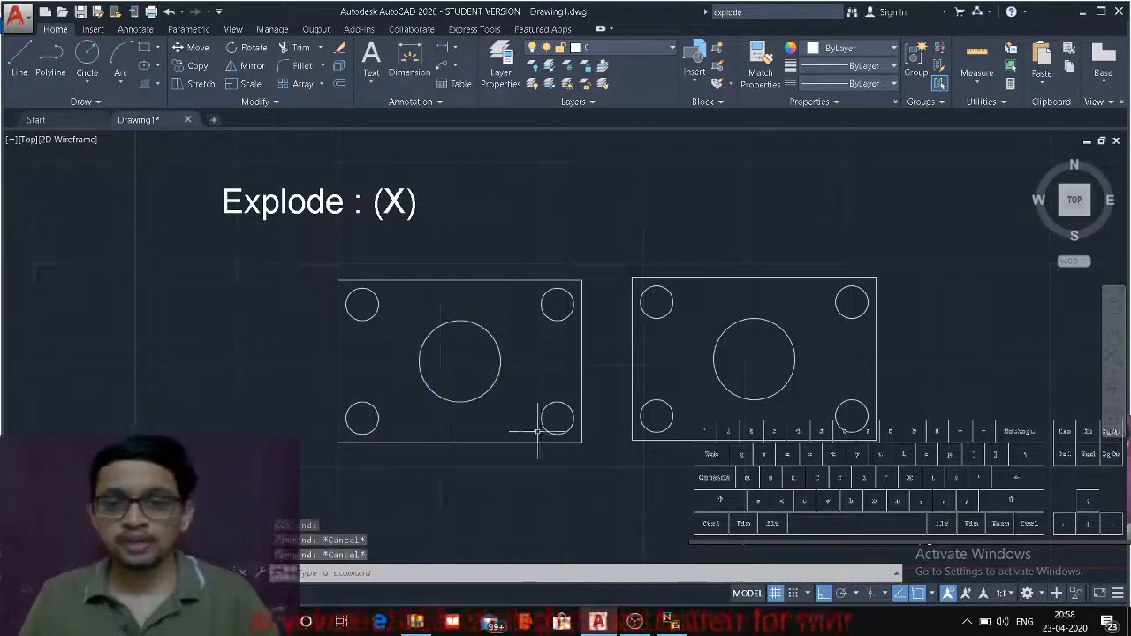
# Step: Explode the right-hand block with X so its rectangle separates from the circles
pyautogui.click(754, 358)
pyautogui.write('X')
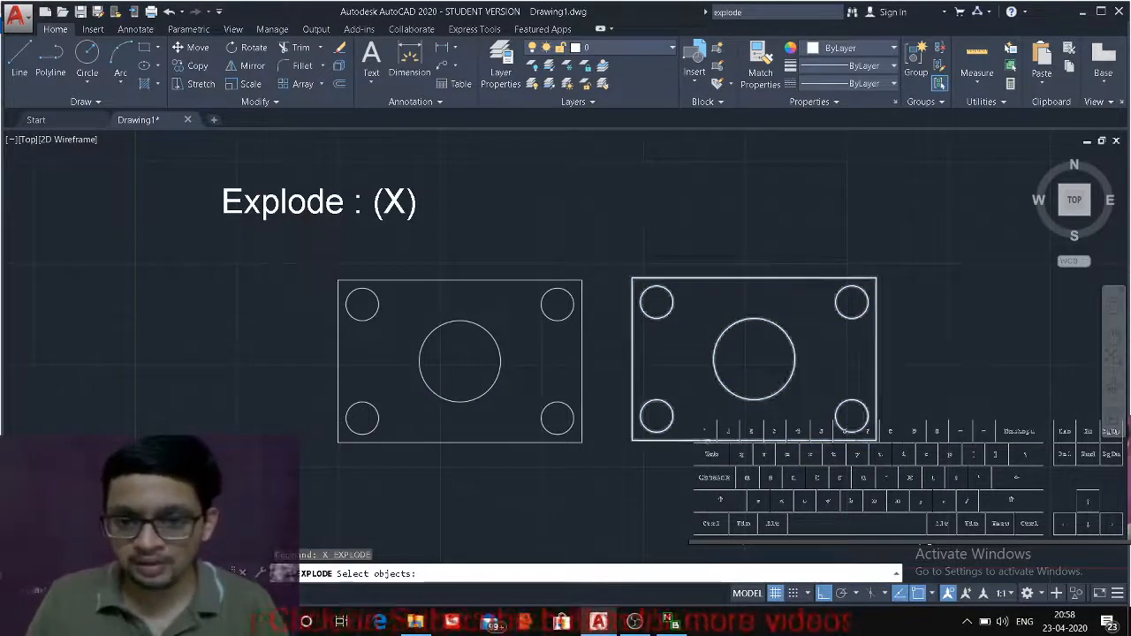
pyautogui.click(752, 359)
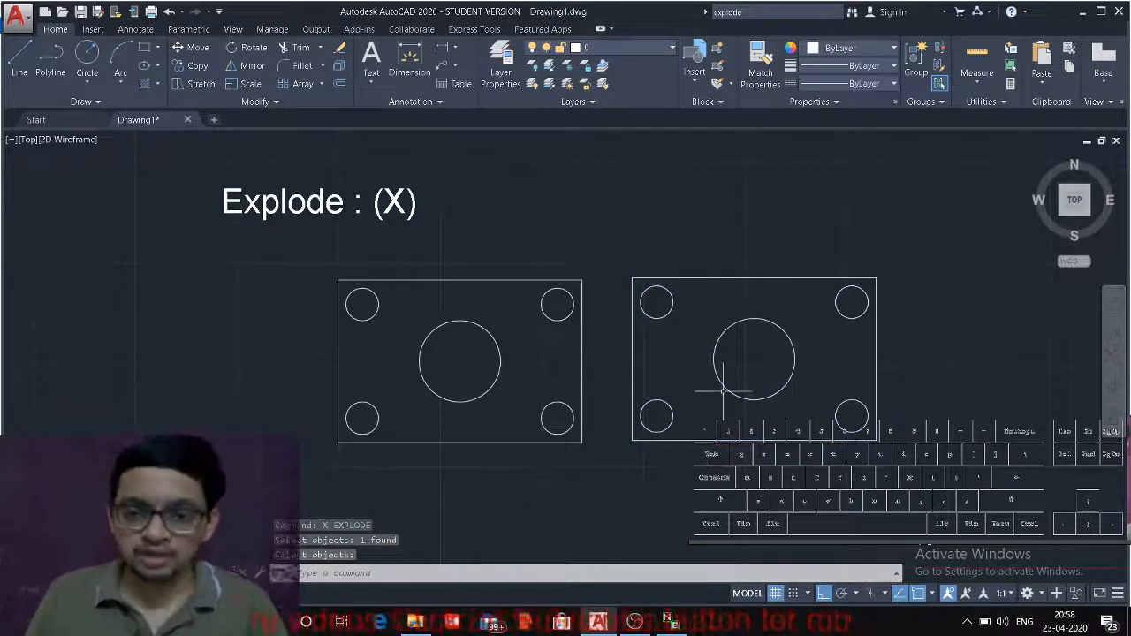
pyautogui.click(754, 359)
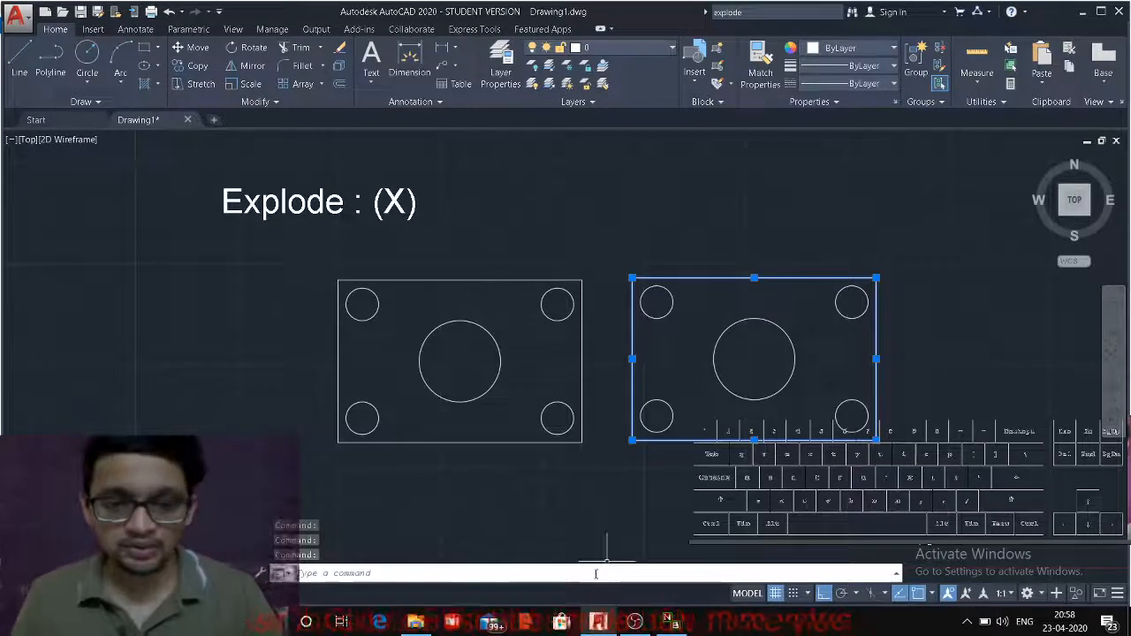
pyautogui.press('Escape')
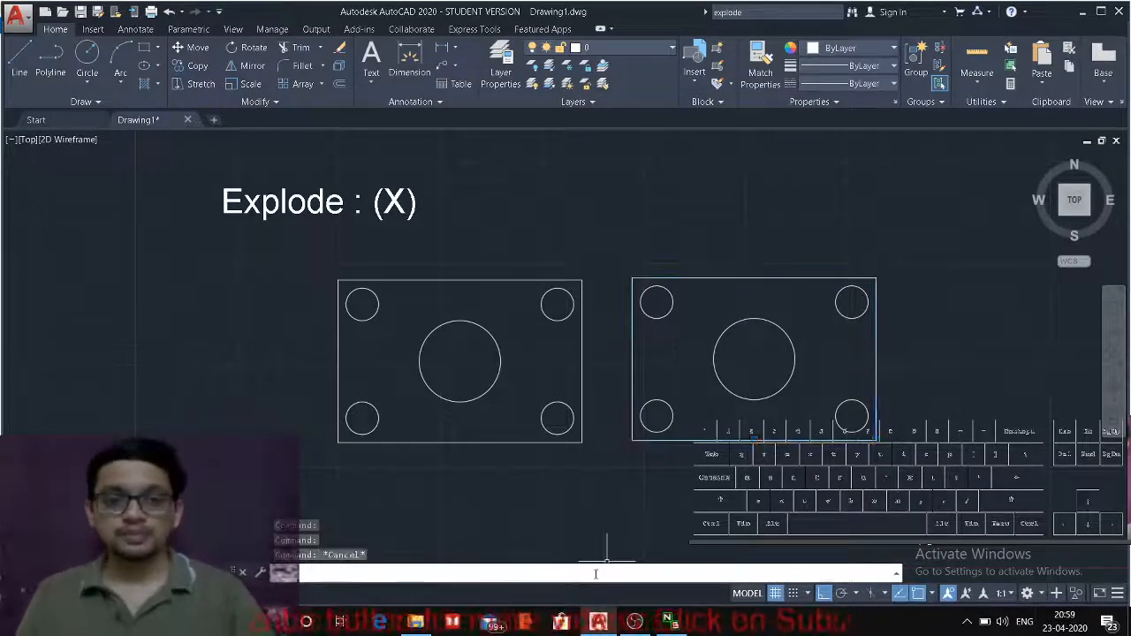